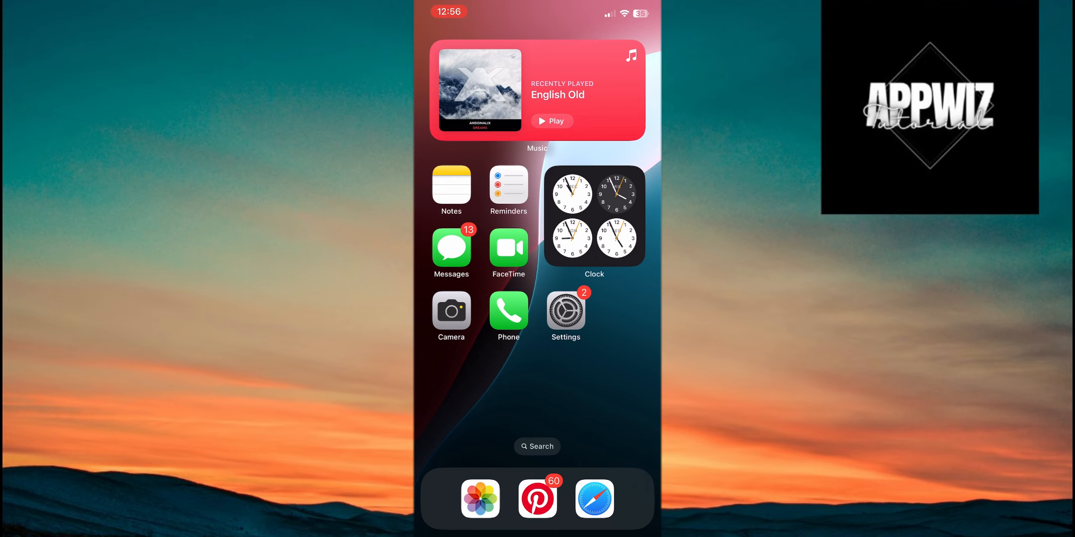
Reach the App Library and scroll down to the Hidden folder containing WhatsApp.
{"action": "scroll", "scroll_direction": "left", "scroll_amount": 3}
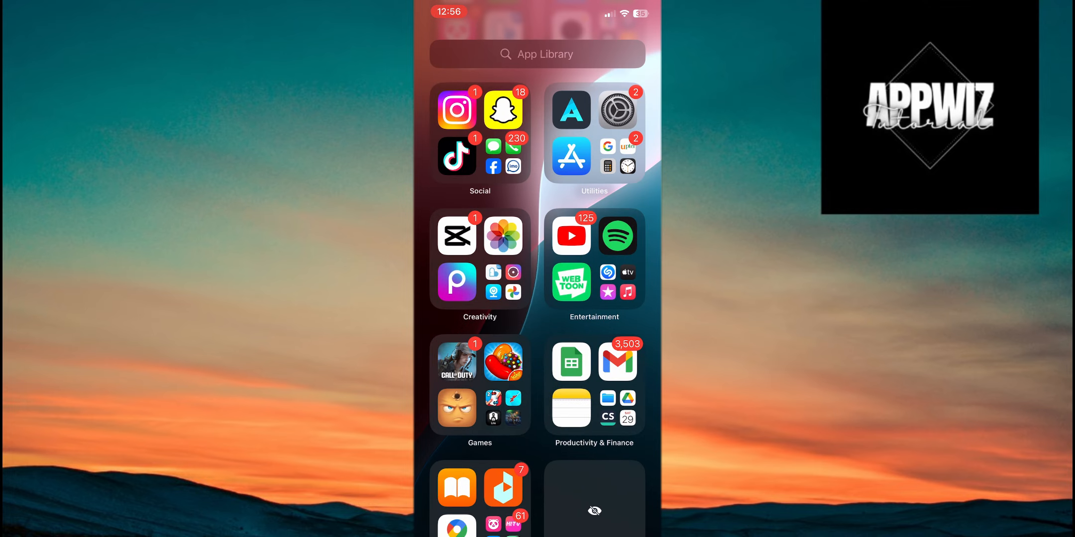
{"action": "scroll", "scroll_direction": "down", "scroll_amount": 3}
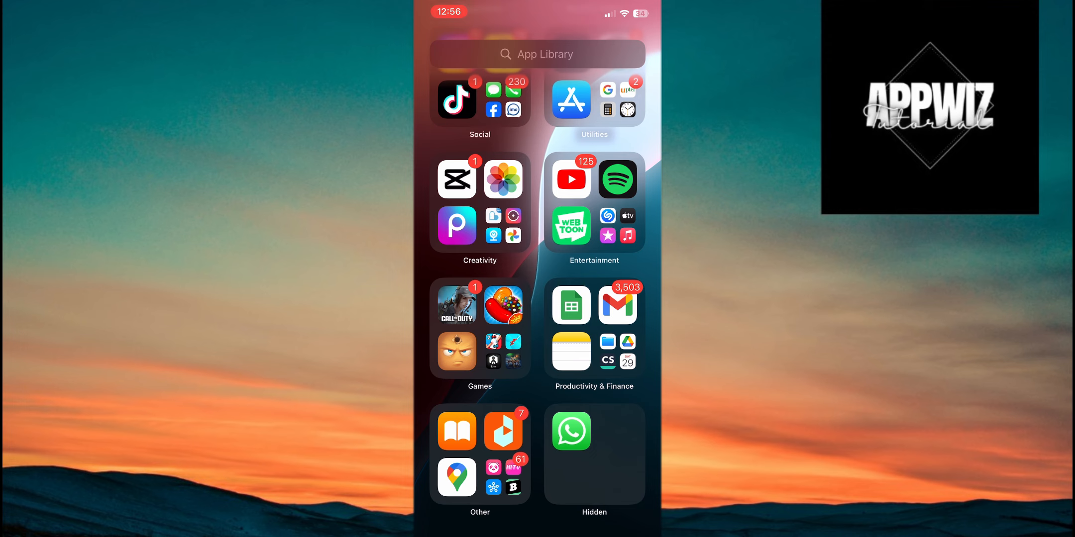
{"action": "left_click", "coordinate": [571, 431]}
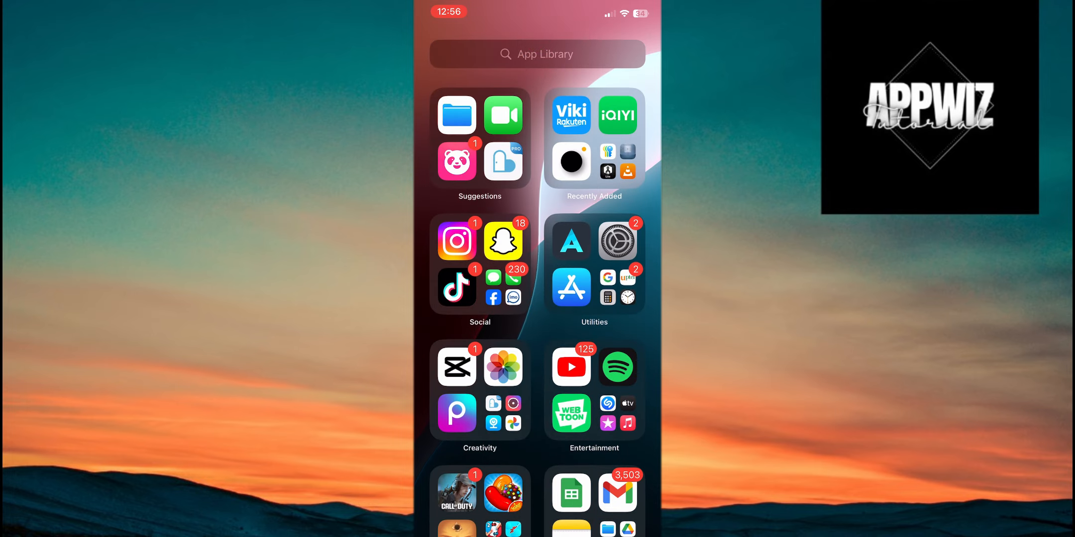
Search the App Library for 'Wha', drag WhatsApp into the dock beside Safari, and finish editing.
{"action": "left_click", "coordinate": [536, 55]}
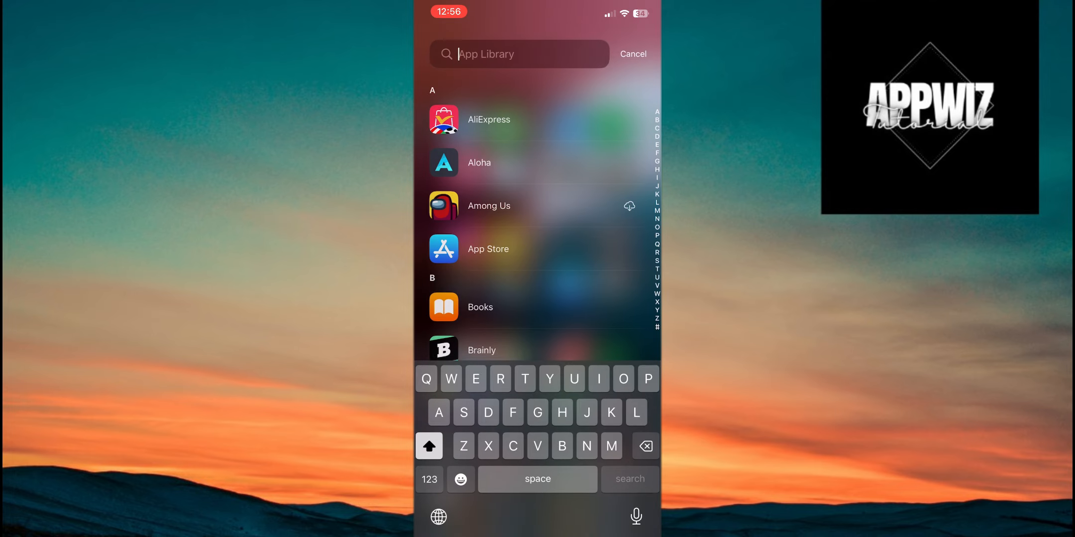
{"action": "type", "text": "Wha"}
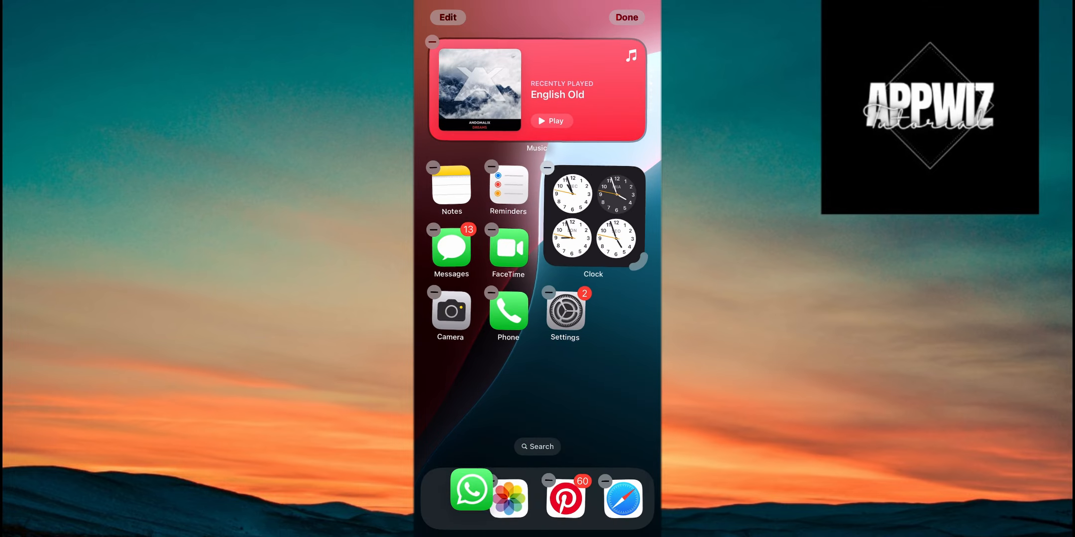
{"action": "left_click", "coordinate": [639, 17]}
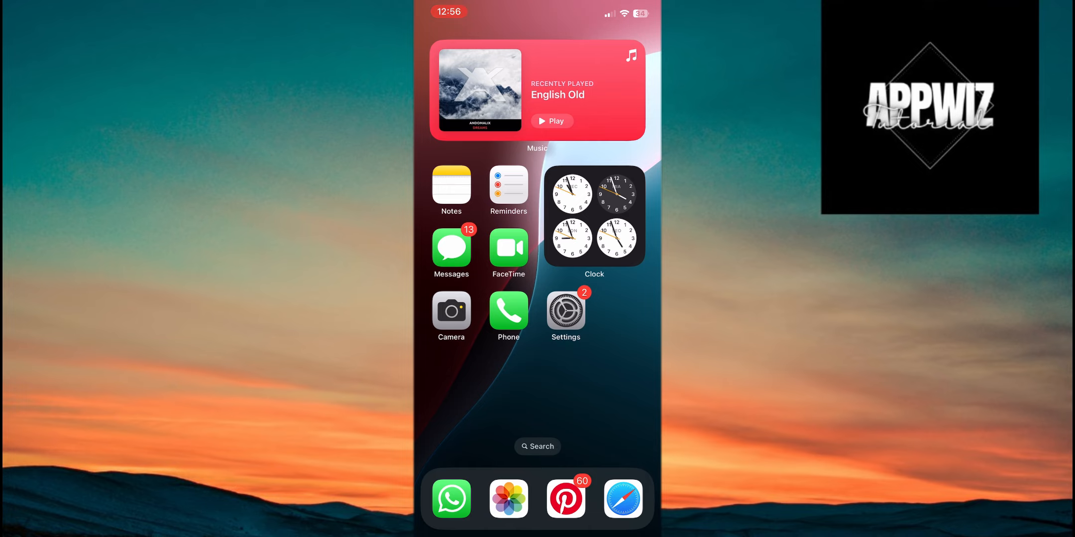